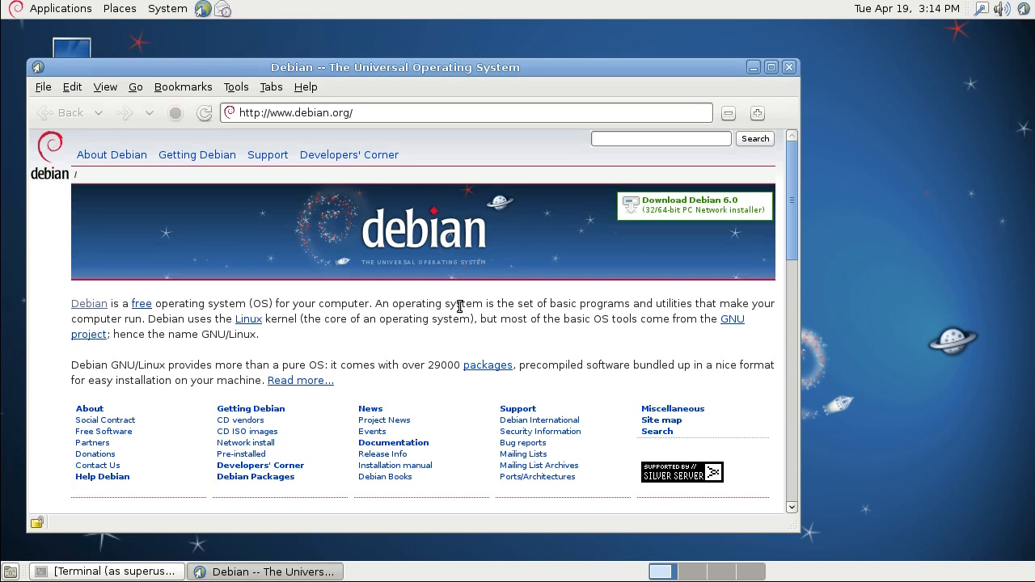
# - Visit loganalyzer.adiscon.com's Downloads page and download the LogAnalyzer 3.2.1 (v3-stable) tarball
pyautogui.write('loganalyzer.adisco')
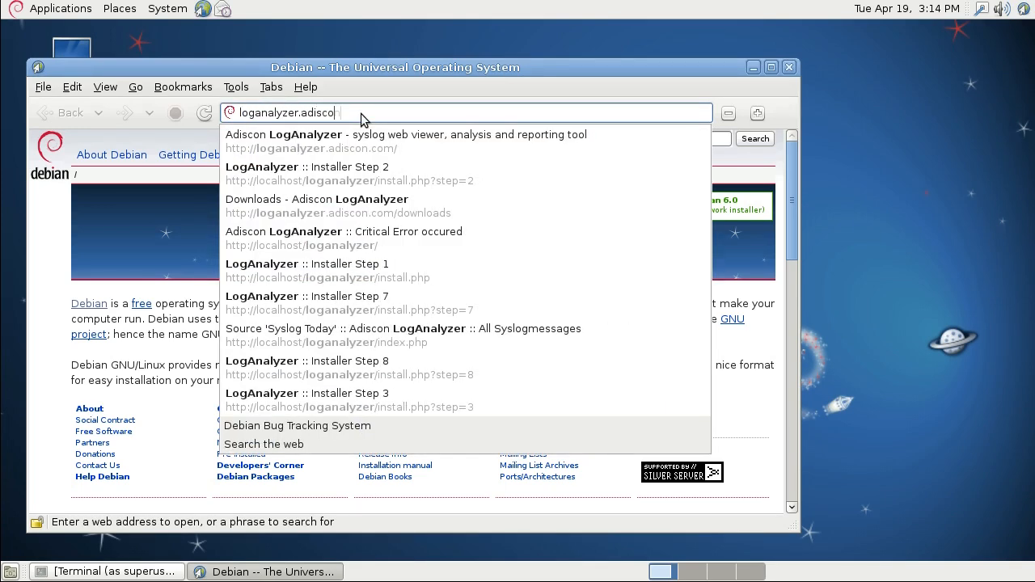
pyautogui.click(404, 134)
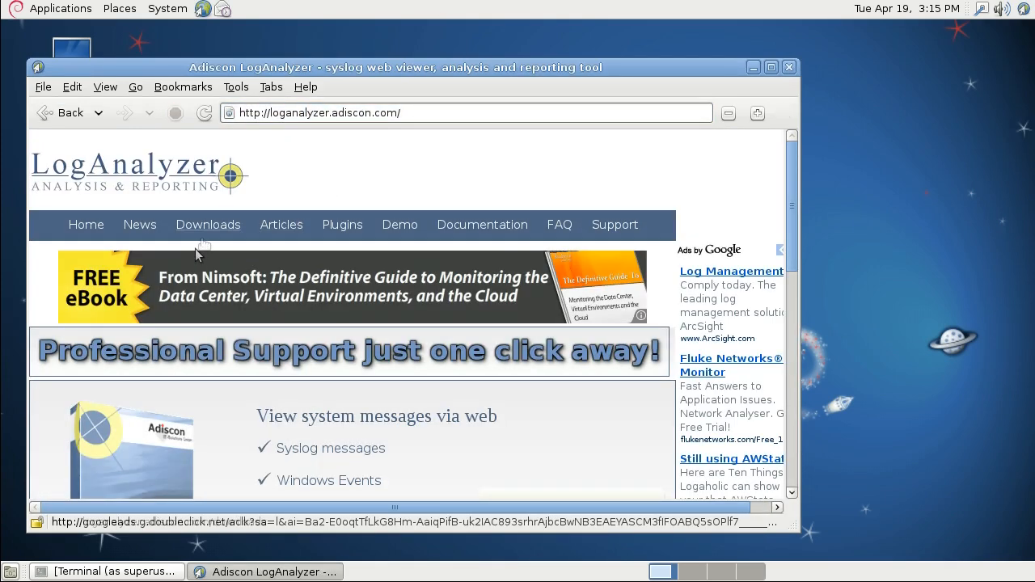
pyautogui.click(208, 224)
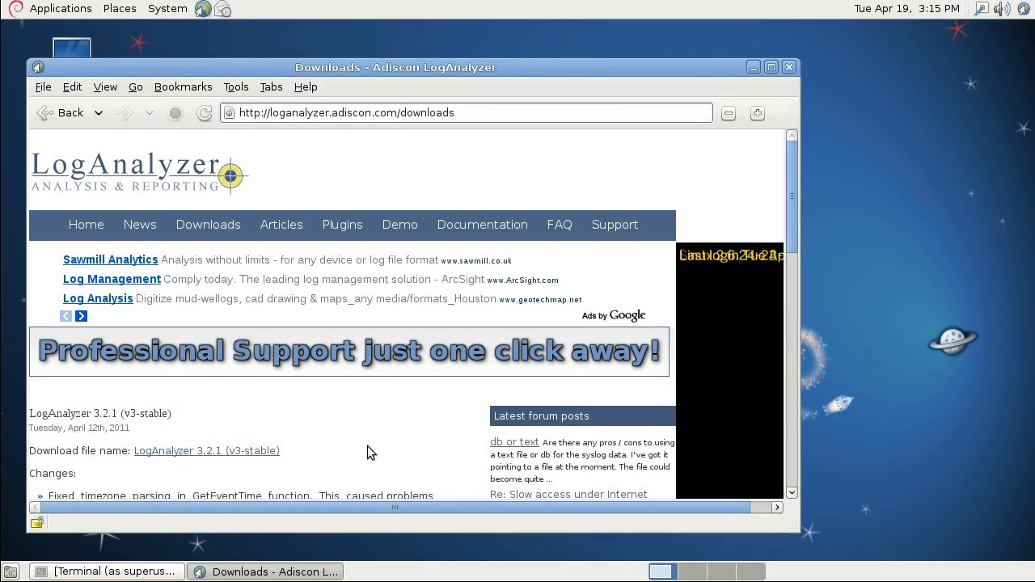
pyautogui.scroll(-3)
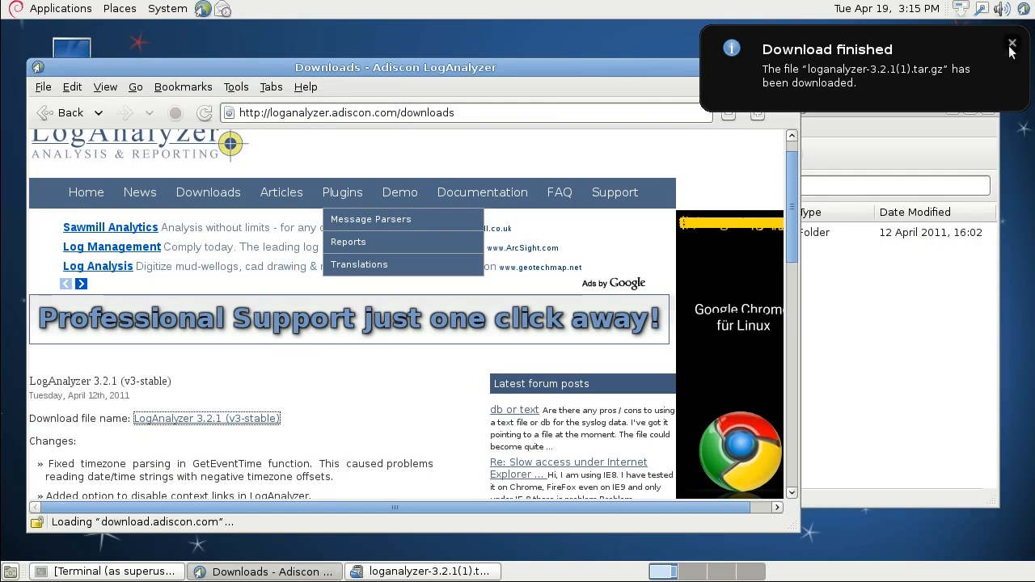
pyautogui.click(1011, 42)
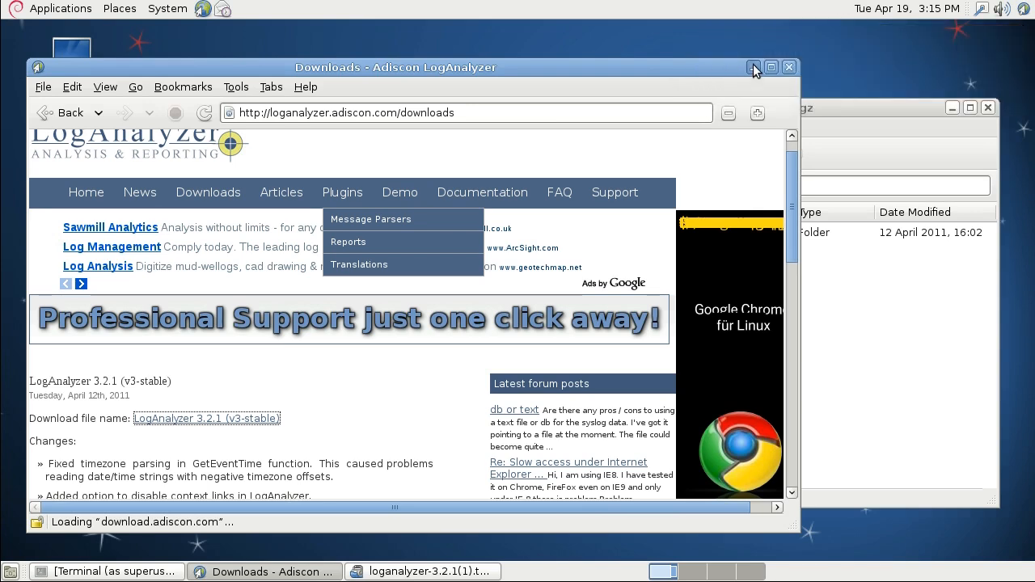
pyautogui.click(753, 67)
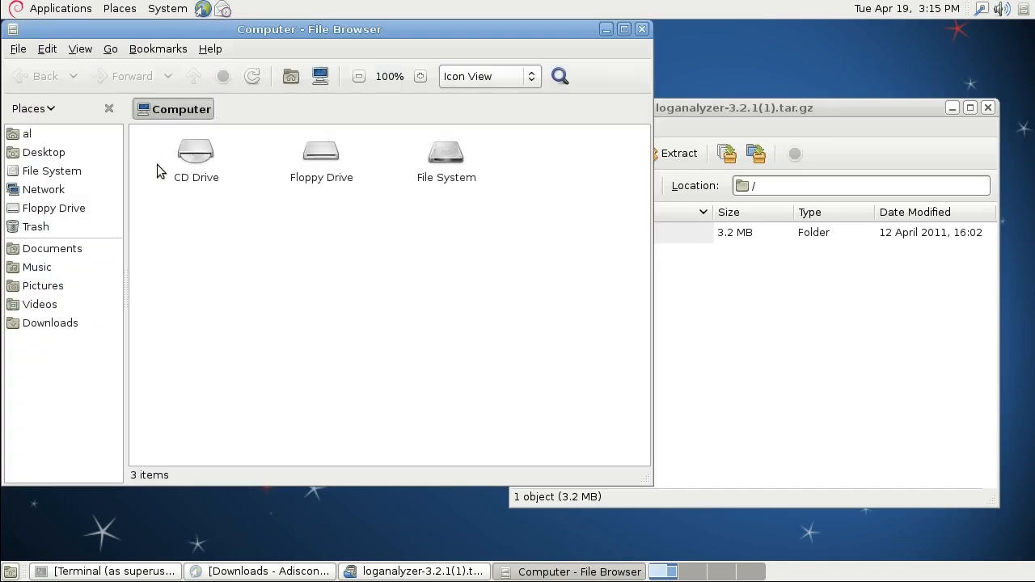
pyautogui.doubleClick(446, 152)
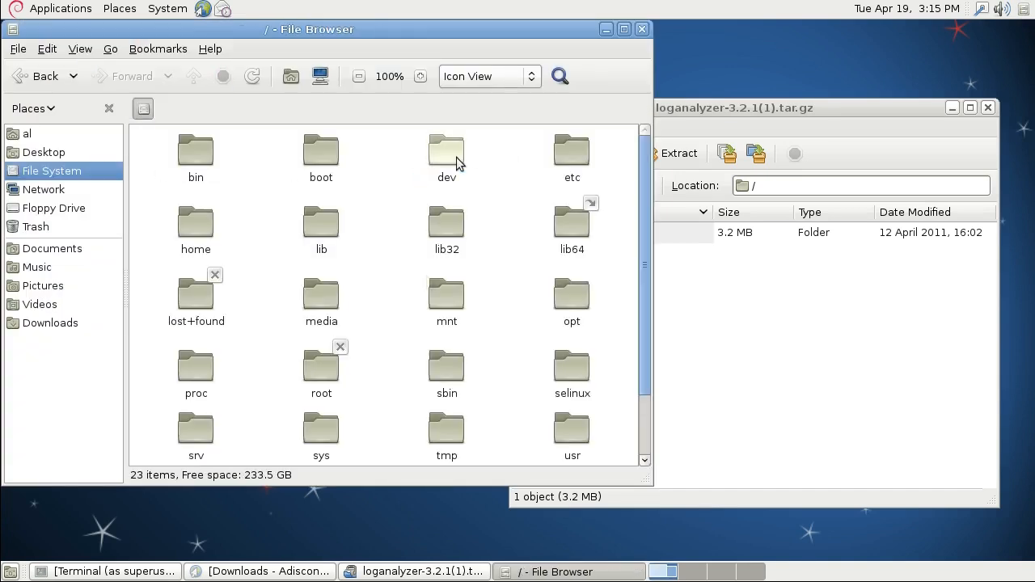
pyautogui.click(196, 427)
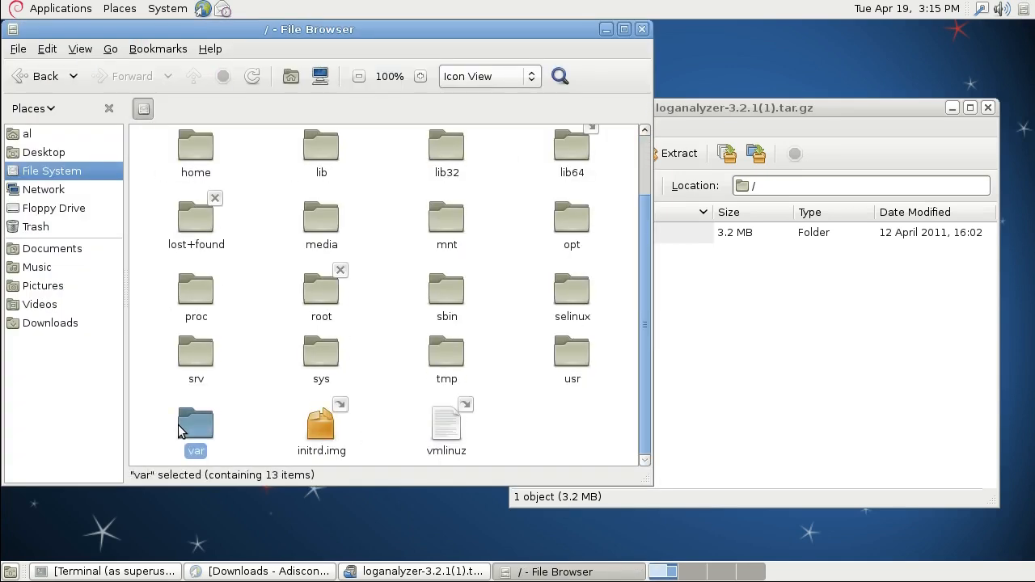
pyautogui.doubleClick(195, 425)
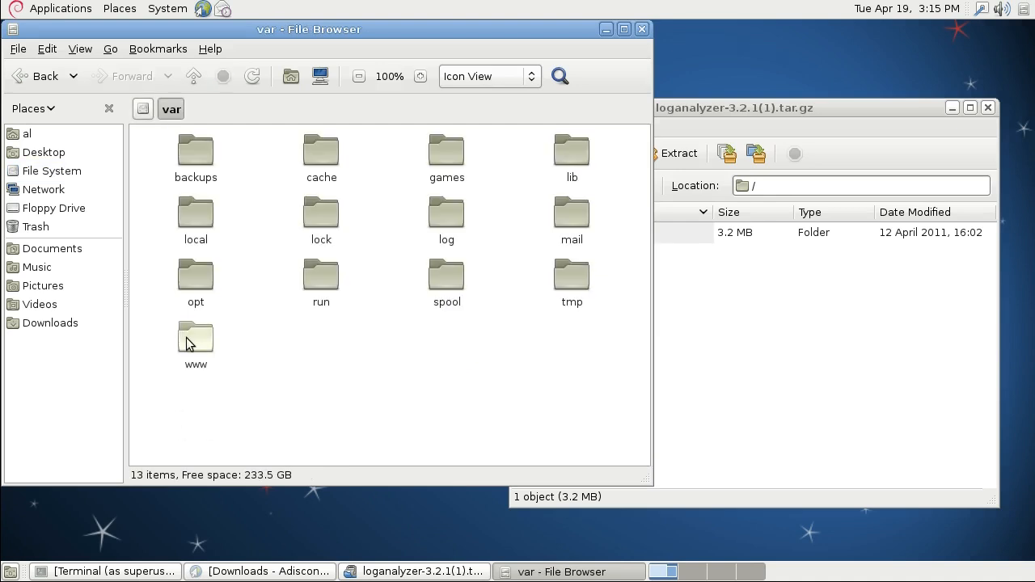
pyautogui.doubleClick(195, 336)
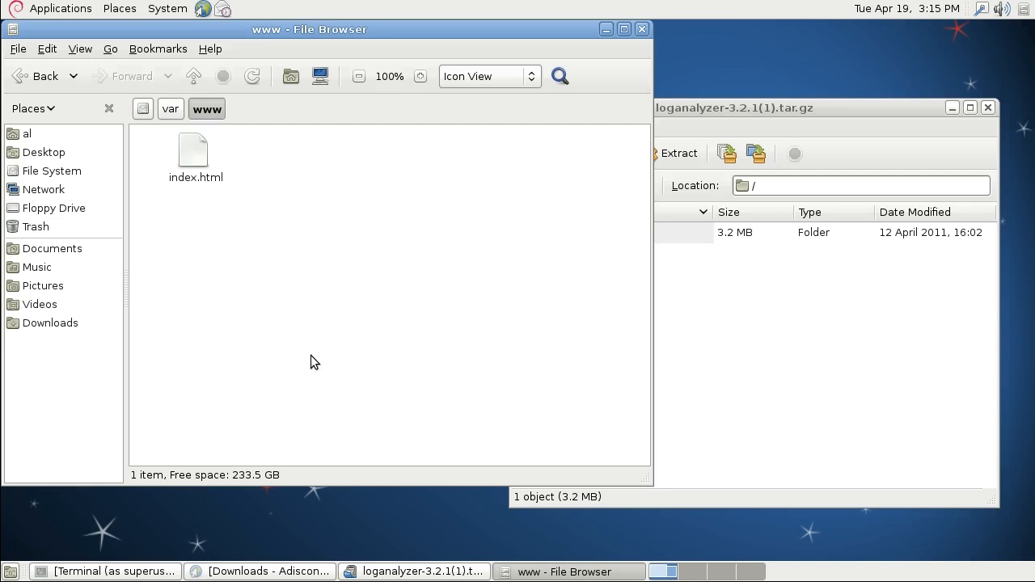
pyautogui.moveTo(432, 149)
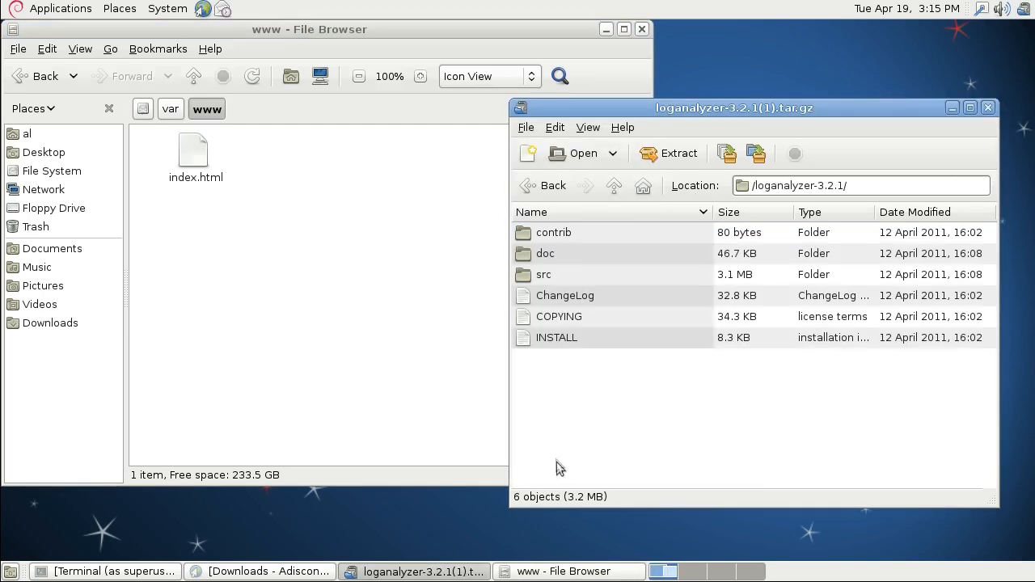
pyautogui.moveTo(543, 291)
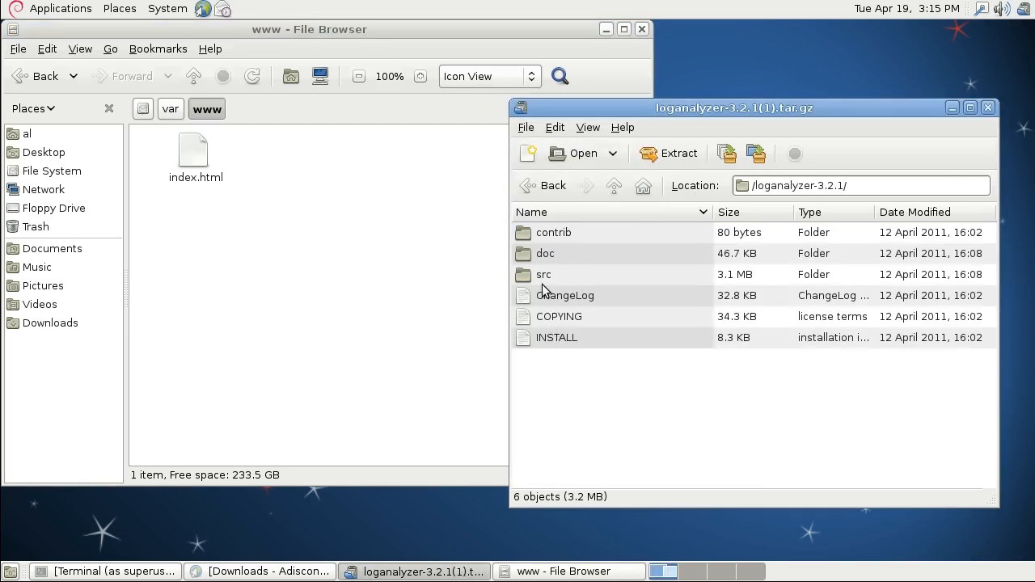
# - Copy the archive's src folder into /var/www and rename it 'loganalyzer'
pyautogui.moveTo(543, 275); pyautogui.dragTo(397, 271)
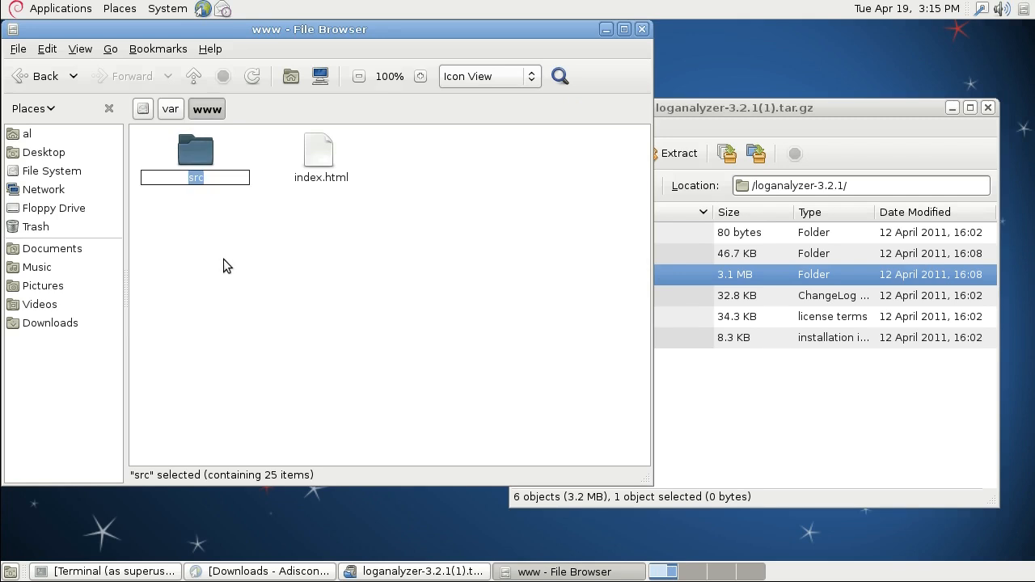
pyautogui.write('loganalyzer')
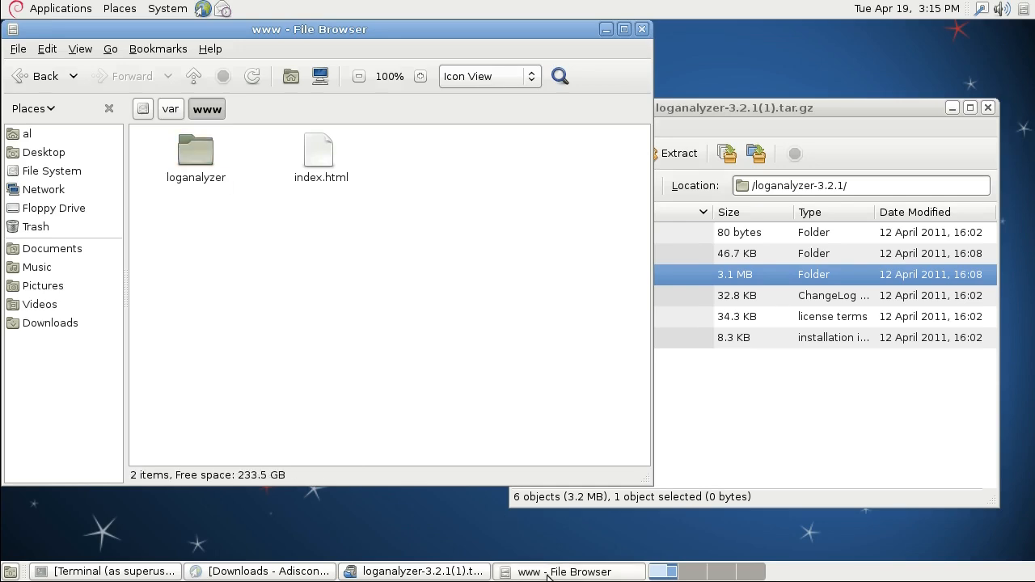
pyautogui.click(558, 571)
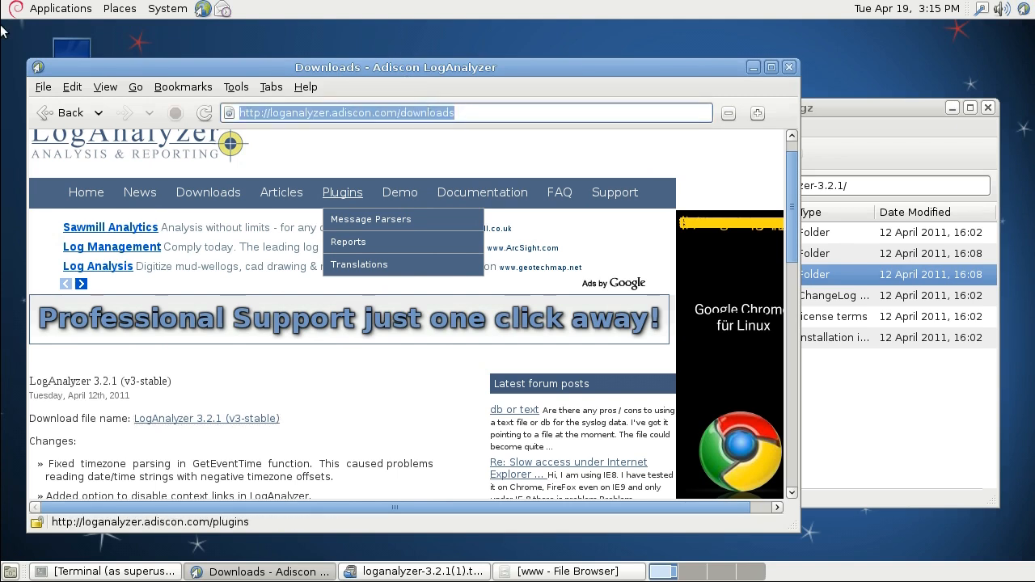
# - Load localhost, then go to localhost/loganalyzer/install.php and reach installer Step 2
pyautogui.write('localhost')
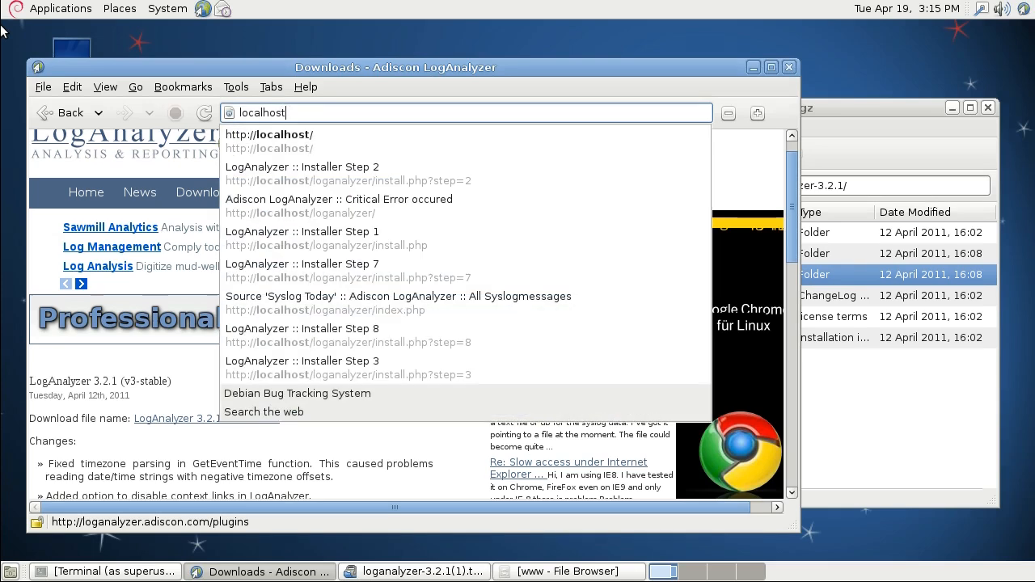
pyautogui.click(269, 134)
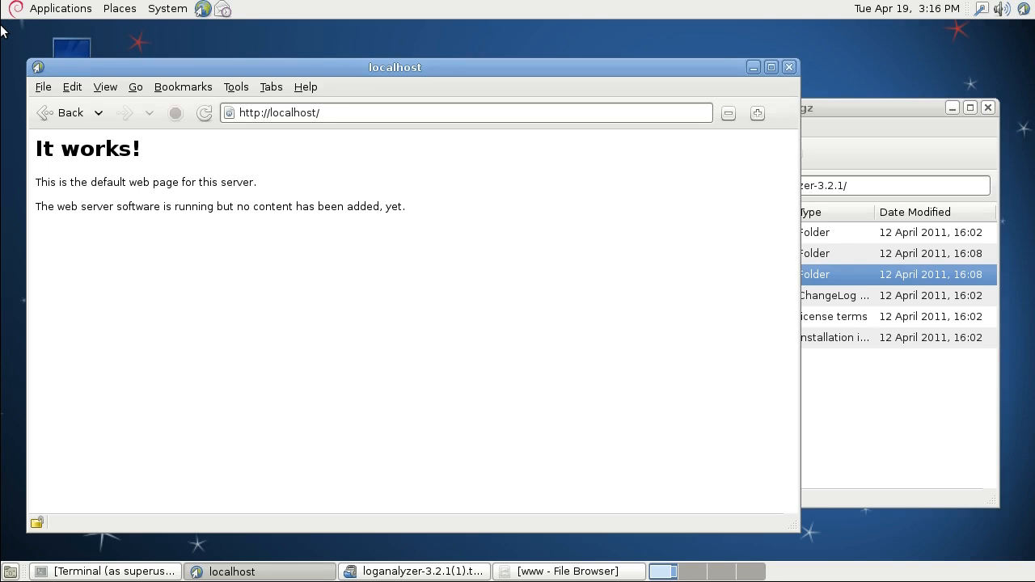
pyautogui.click(491, 112)
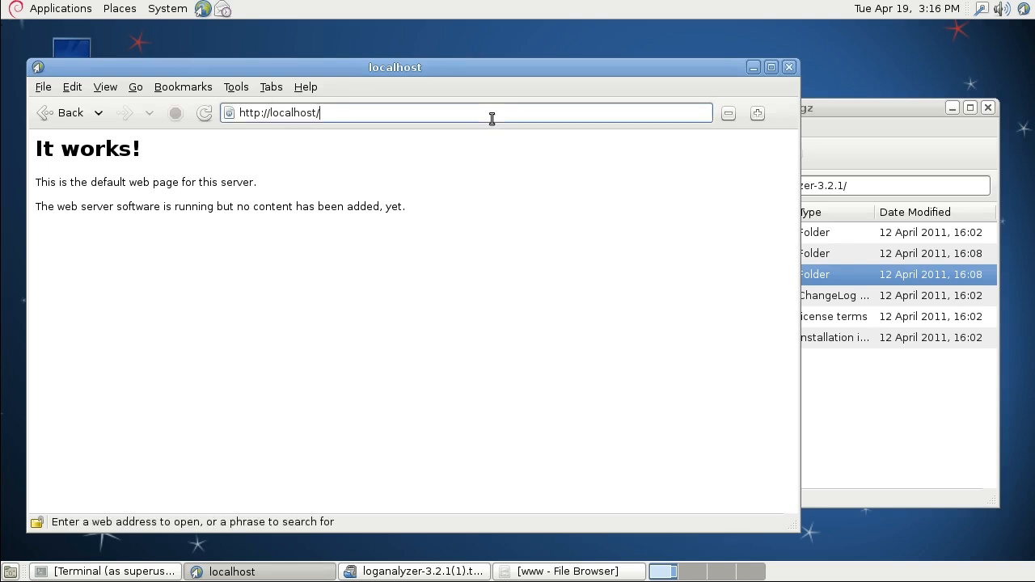
pyautogui.write('loganalyzer/install.php?step=2')
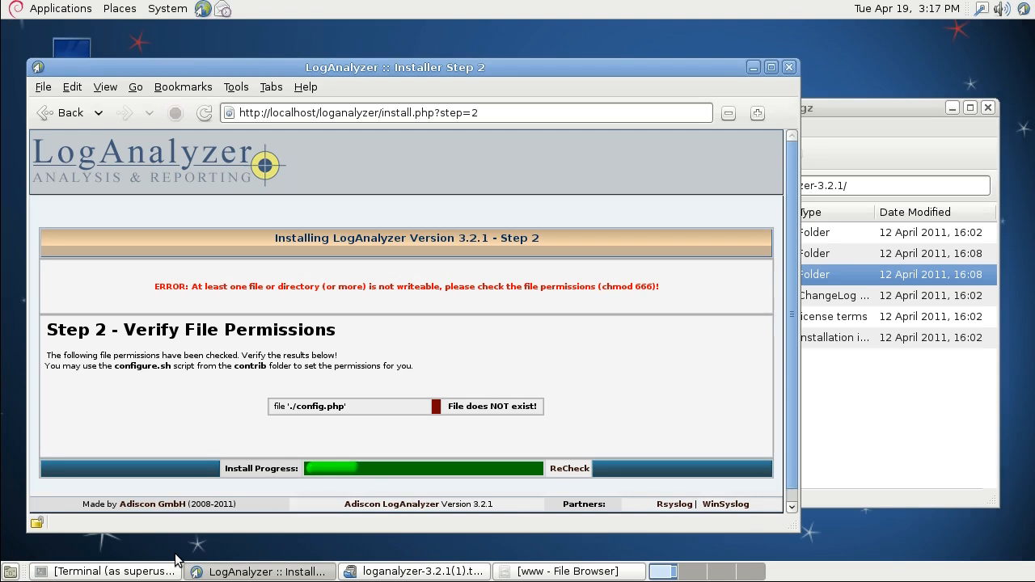
pyautogui.moveTo(158, 559)
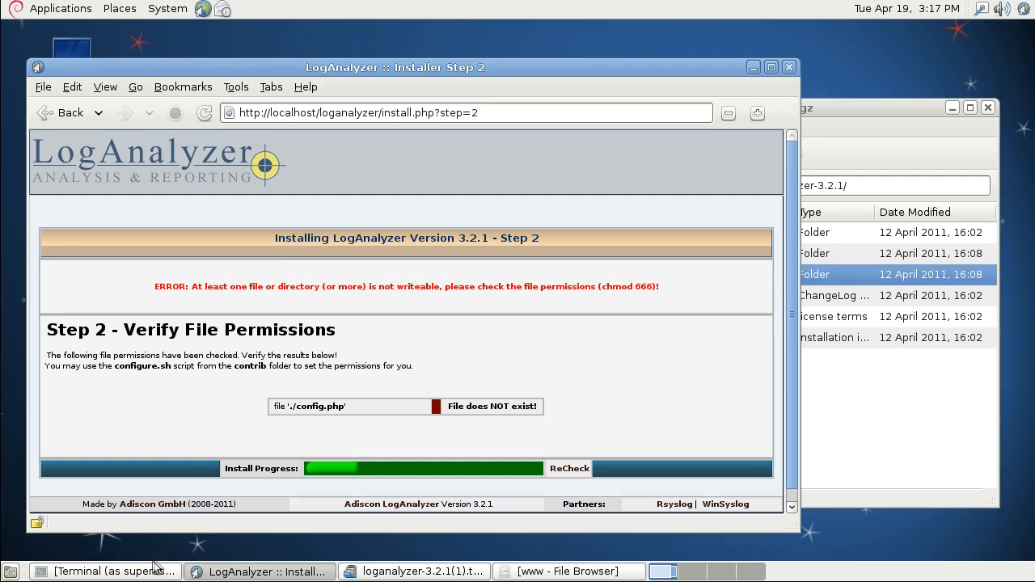
# - In the root terminal, change to /var/www/loganalyzer and create an empty config.php
pyautogui.click(113, 572)
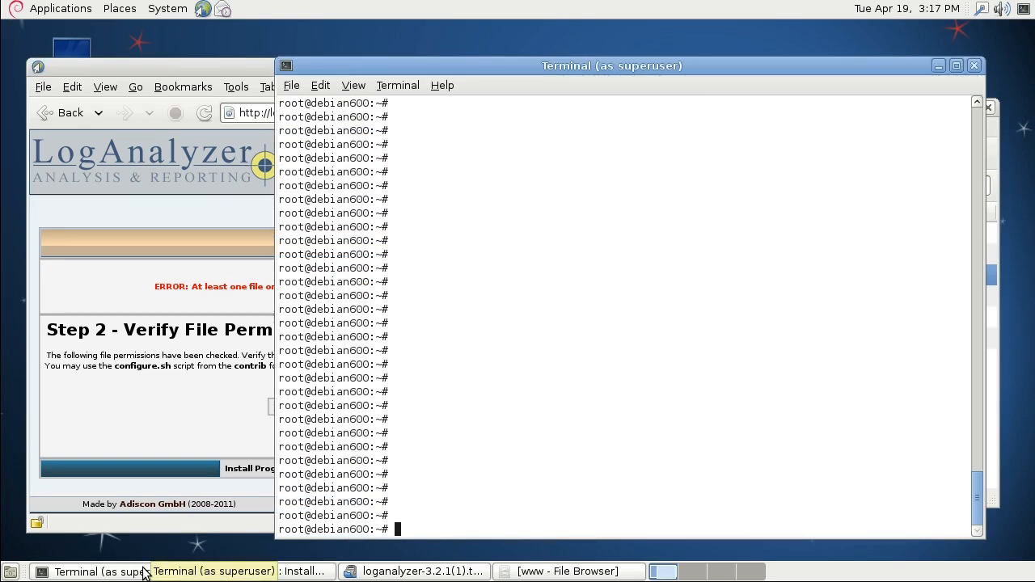
pyautogui.write('cd /var')
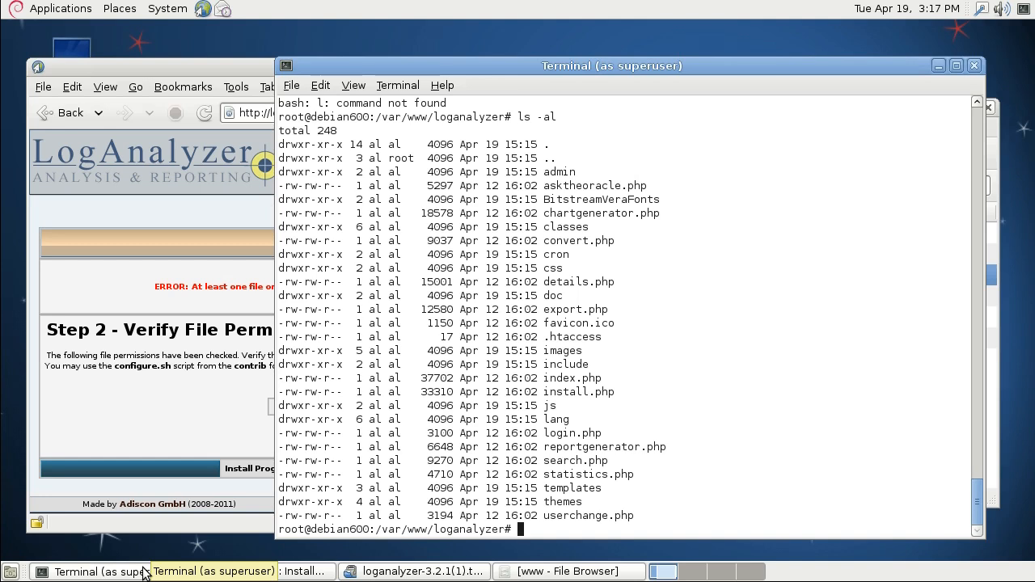
pyautogui.write('touch')
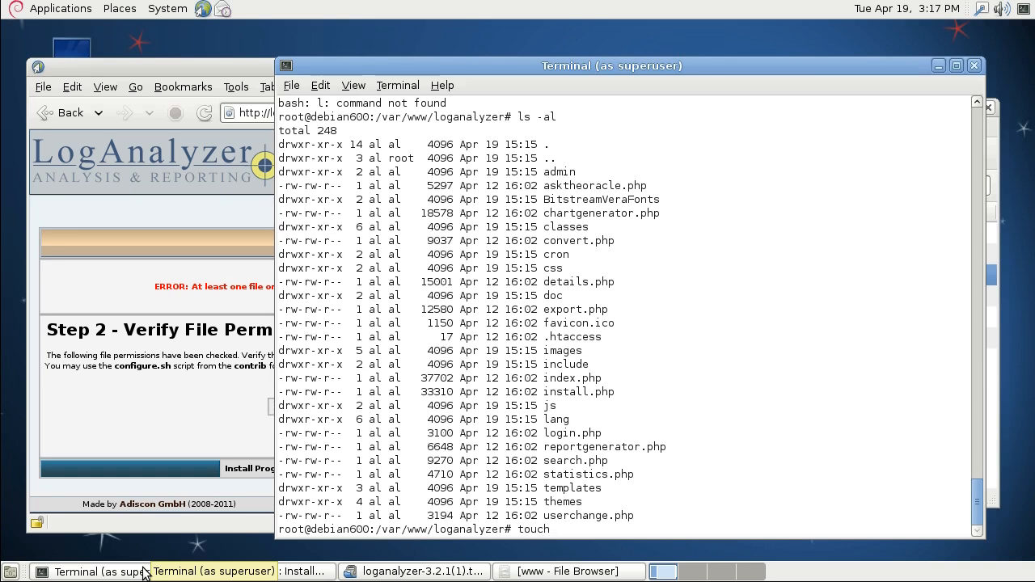
pyautogui.write('config.p')
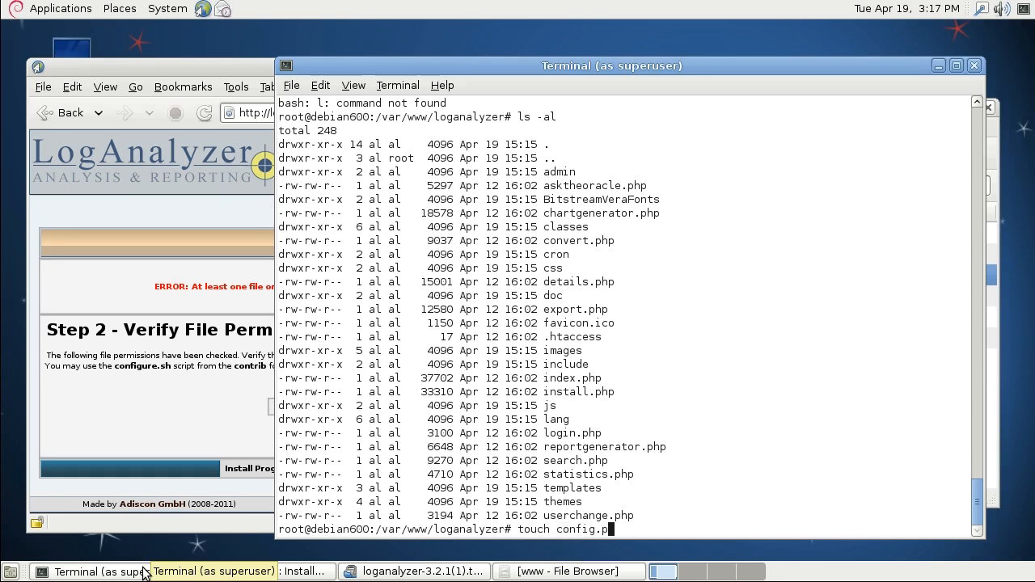
pyautogui.press('Return')
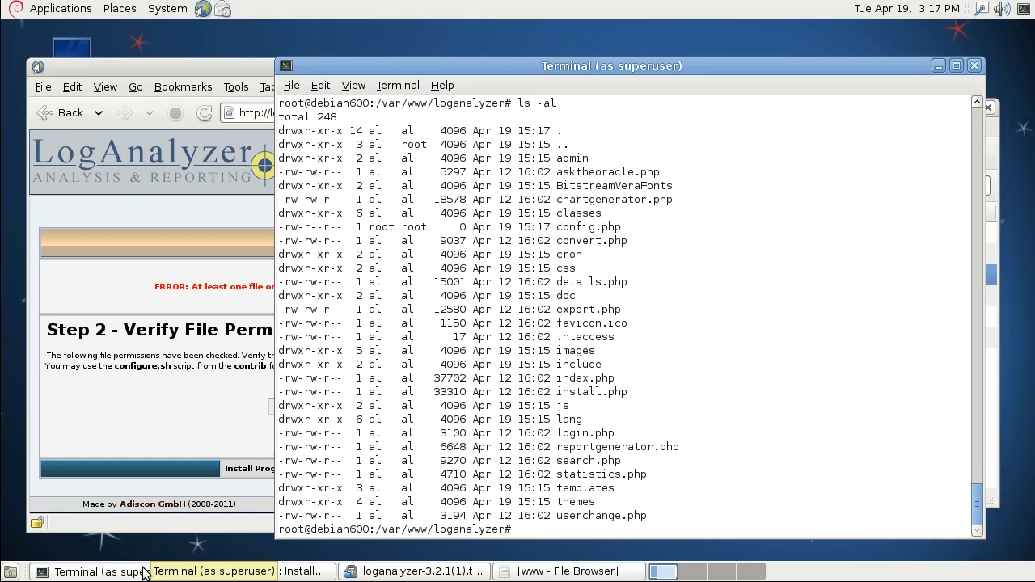
# - Give config.php 666 permissions with chmod
pyautogui.write('chmod')
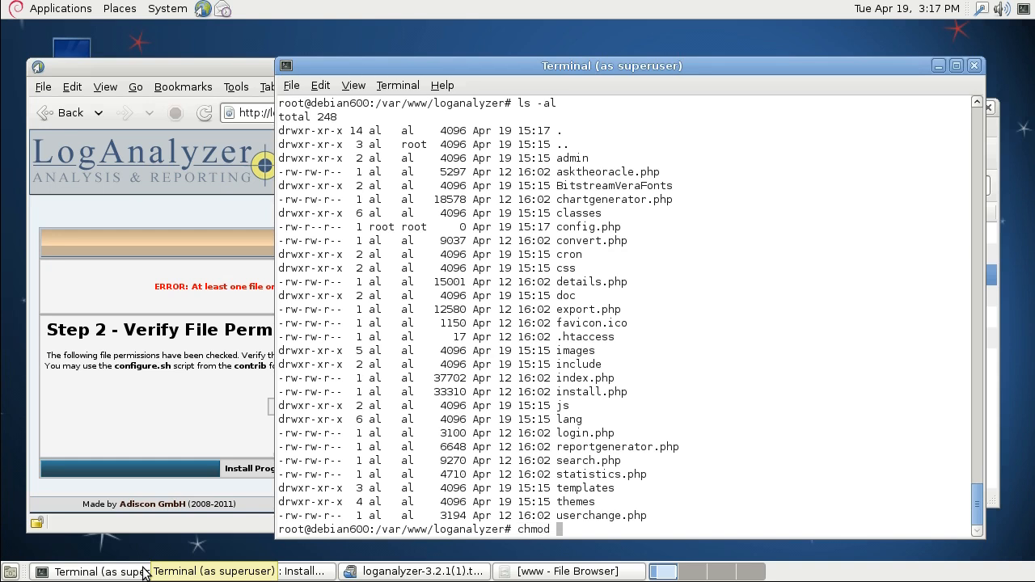
pyautogui.write('666')
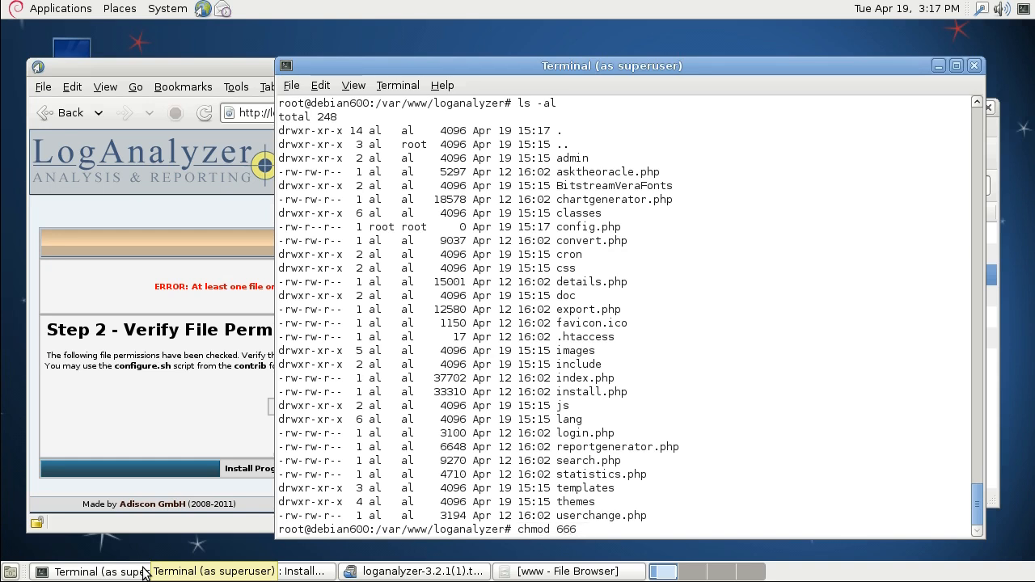
pyautogui.write('config')
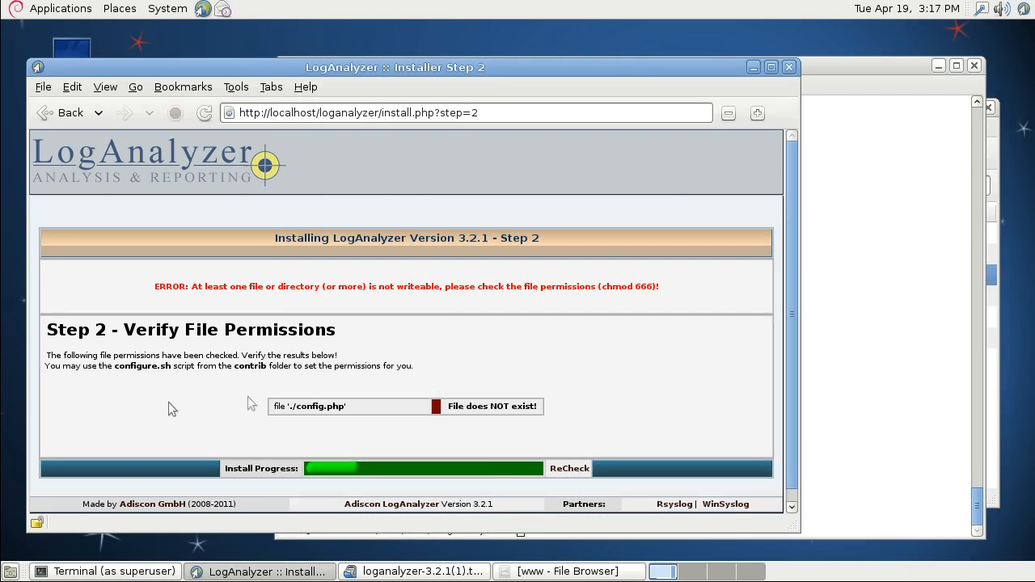
pyautogui.moveTo(574, 469)
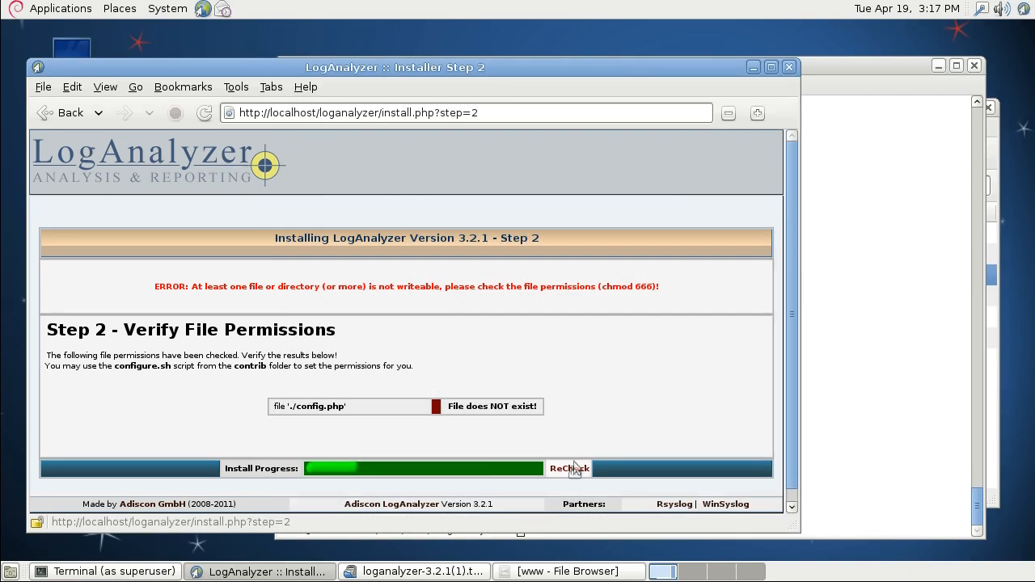
# - Use ReCheck on Step 2 so config.php shows as Writeable
pyautogui.click(569, 468)
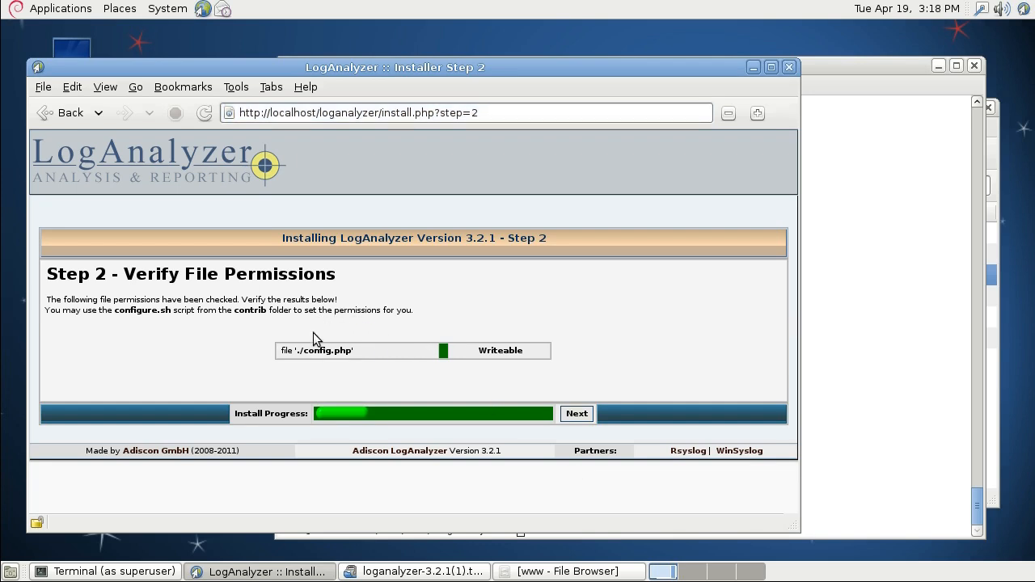
pyautogui.moveTo(600, 400)
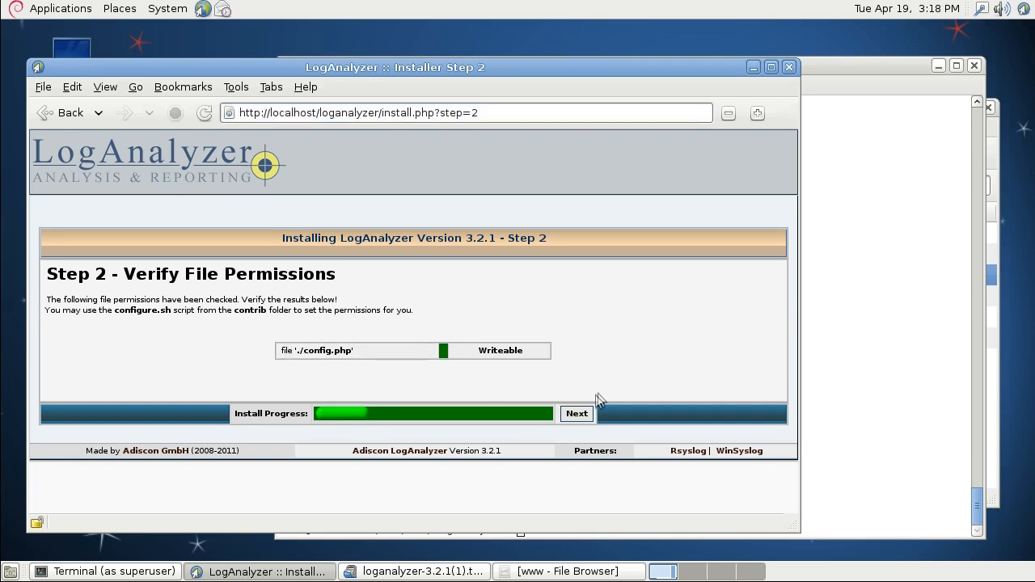
# - Advance past Step 2, keep the Step 3 defaults, and continue to Step 7
pyautogui.click(576, 413)
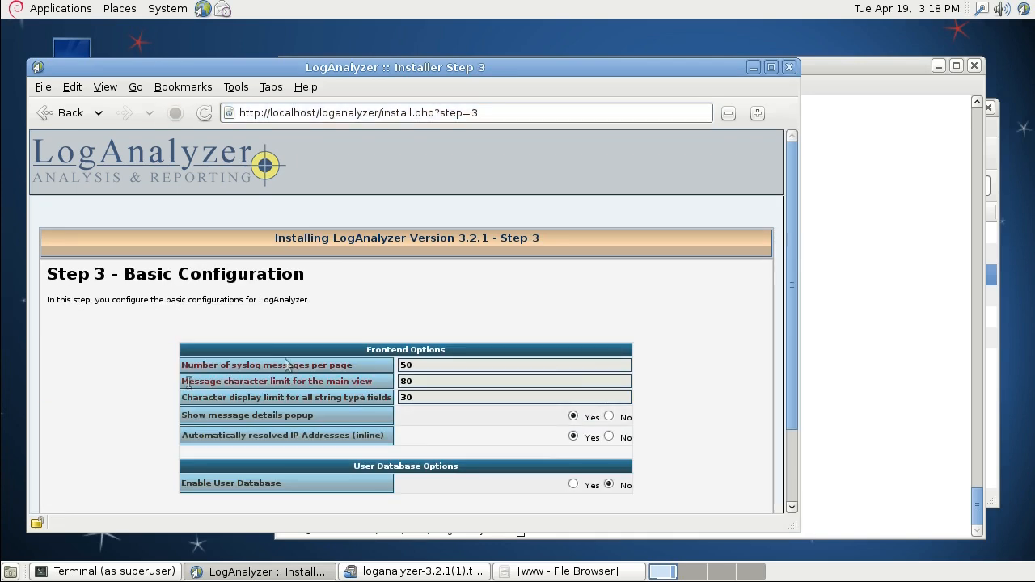
pyautogui.scroll(-3)
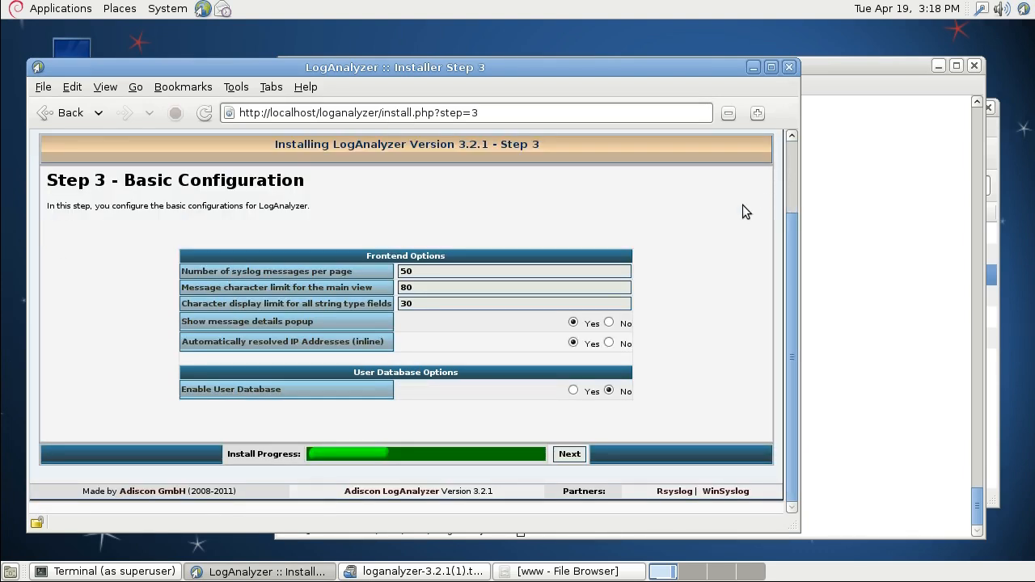
pyautogui.moveTo(746, 220)
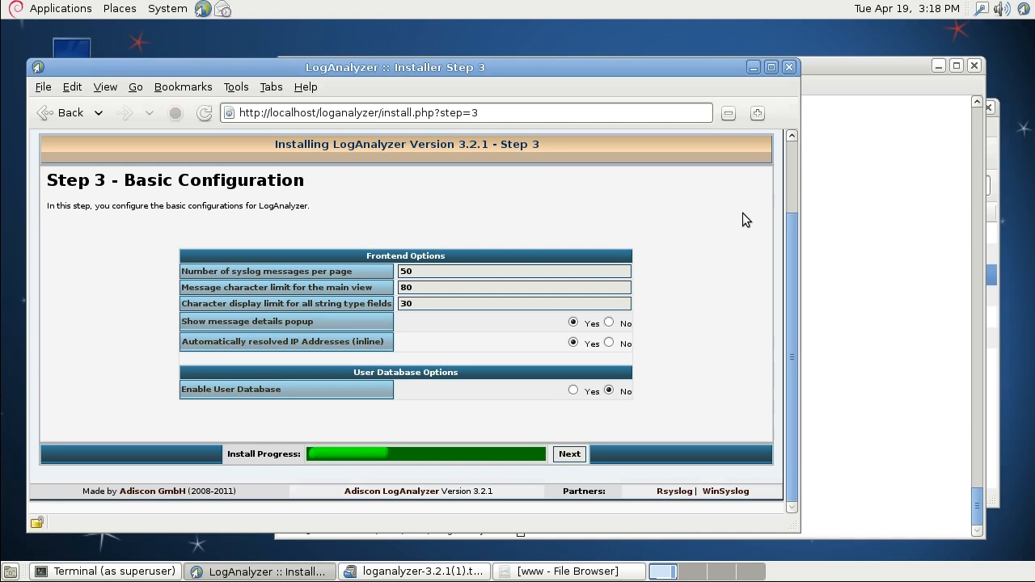
pyautogui.moveTo(336, 366)
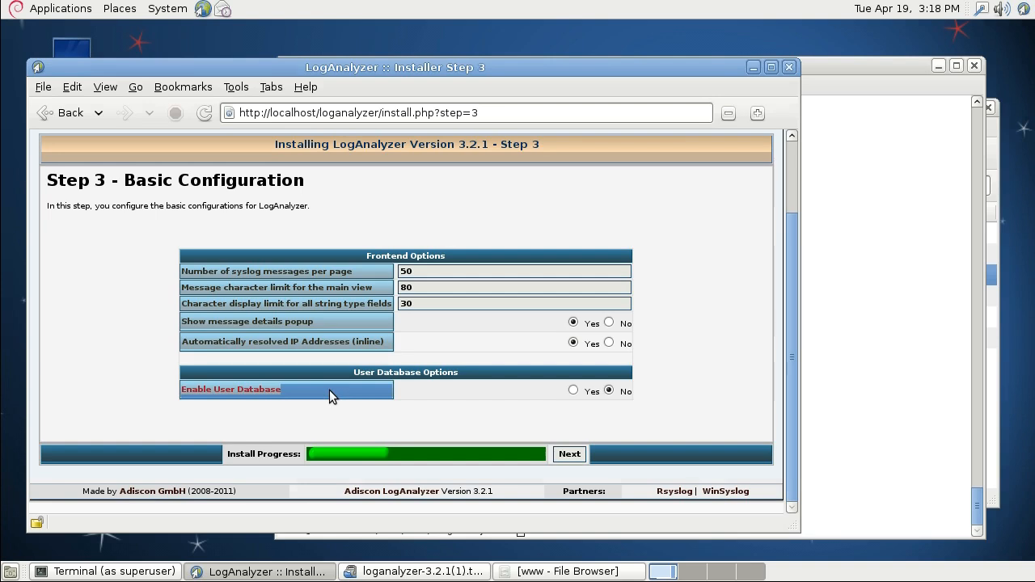
pyautogui.click(570, 455)
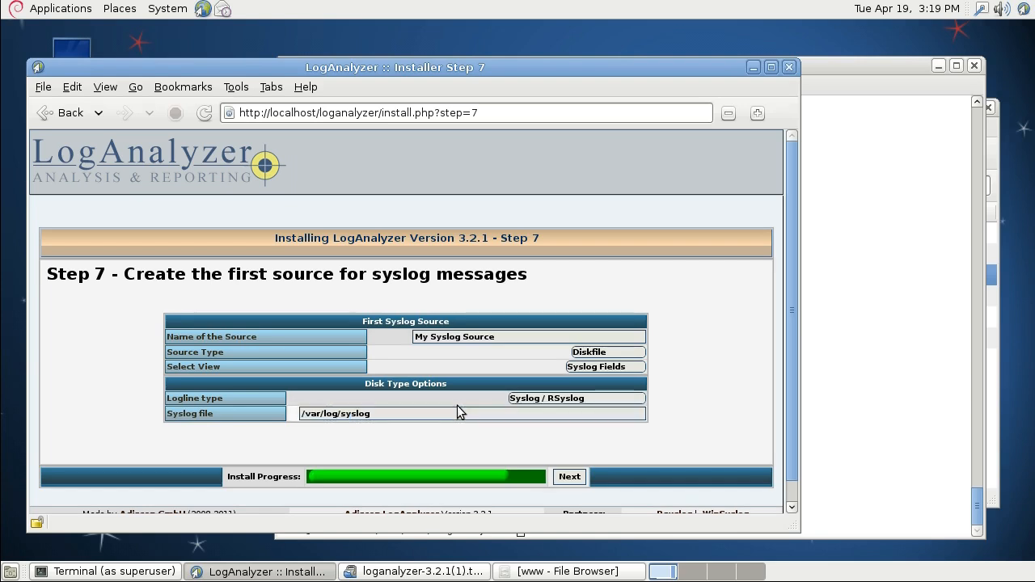
# - Replace the source name with 'Syslog Today' and submit, reaching Step 8 – Done
pyautogui.click(452, 414)
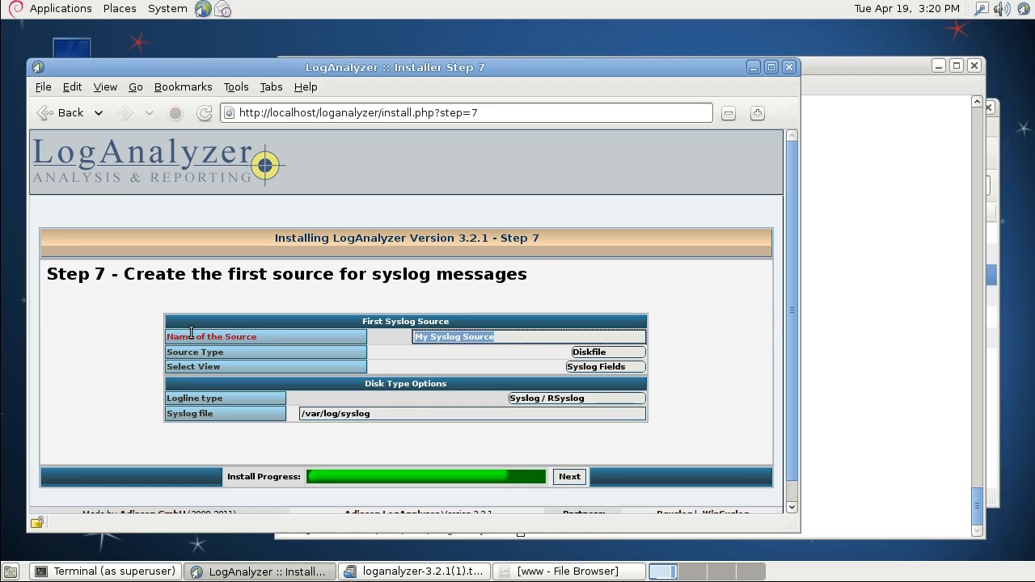
pyautogui.click(520, 337)
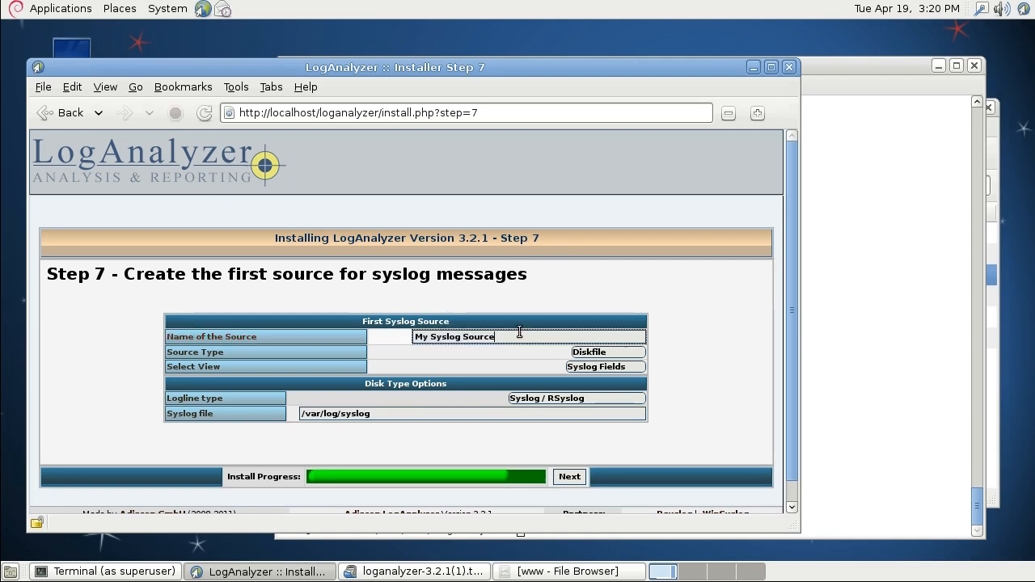
pyautogui.tripleClick(453, 336)
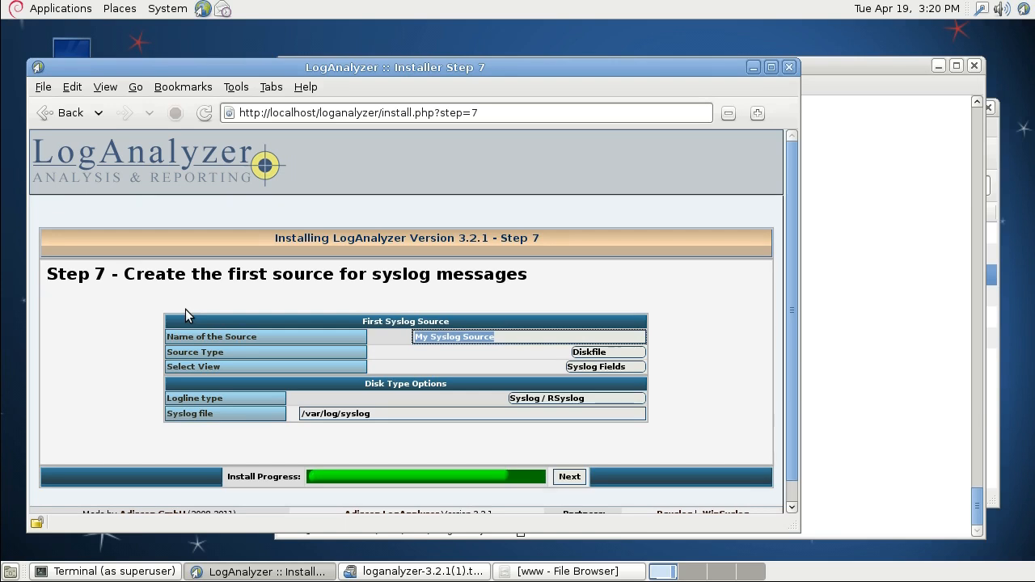
pyautogui.write('Syslog To')
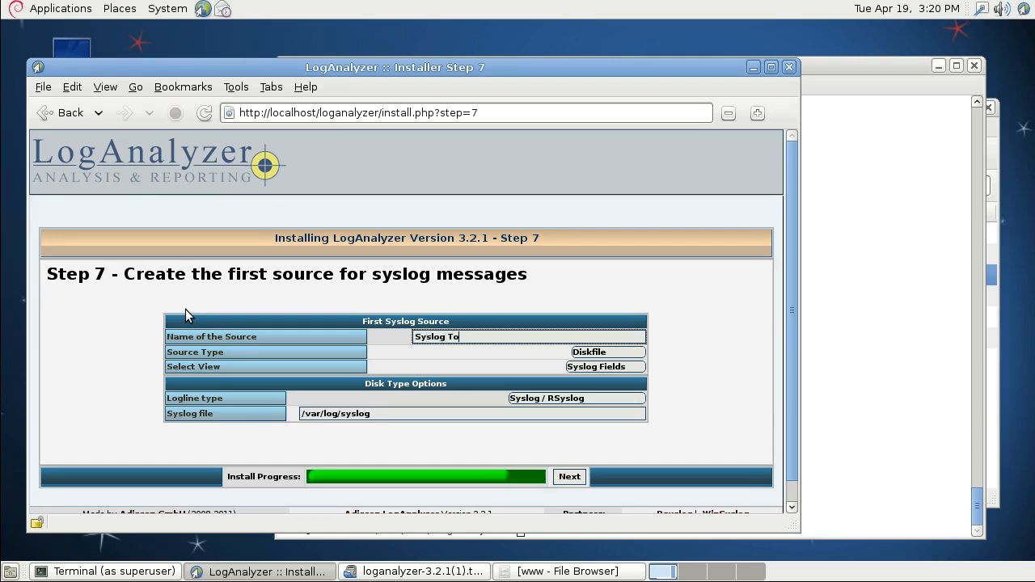
pyautogui.write('day')
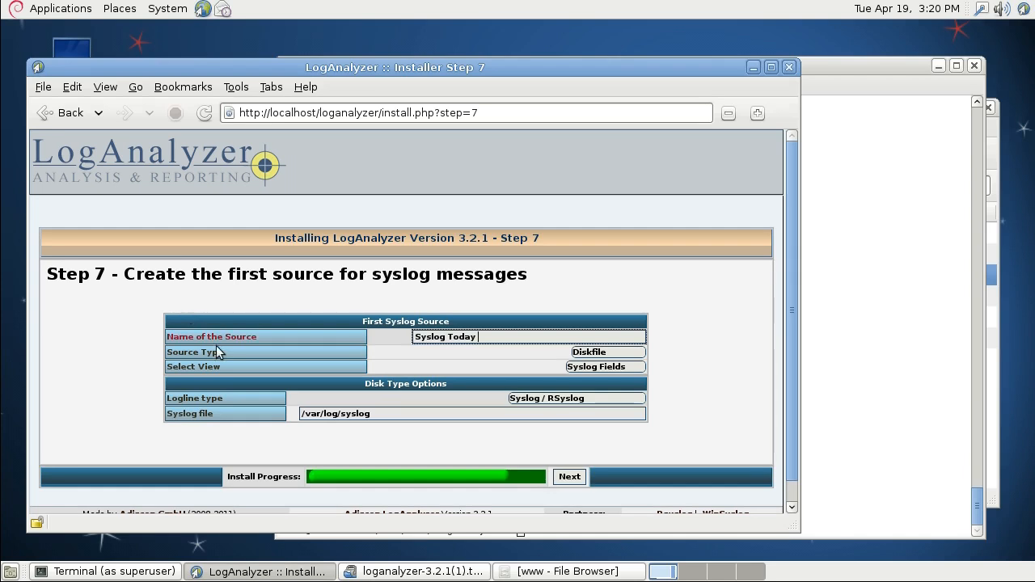
pyautogui.click(568, 476)
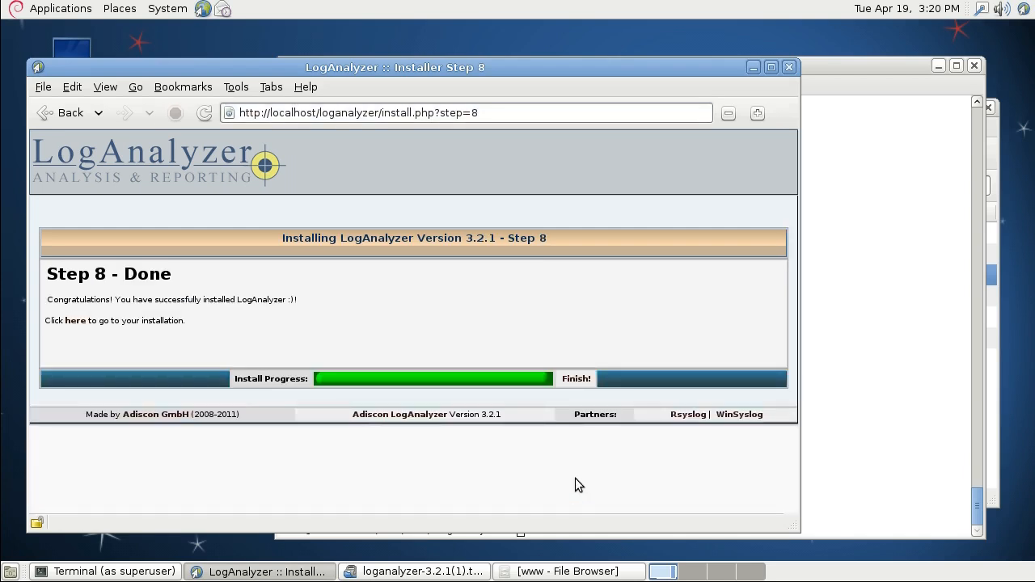
pyautogui.moveTo(402, 302)
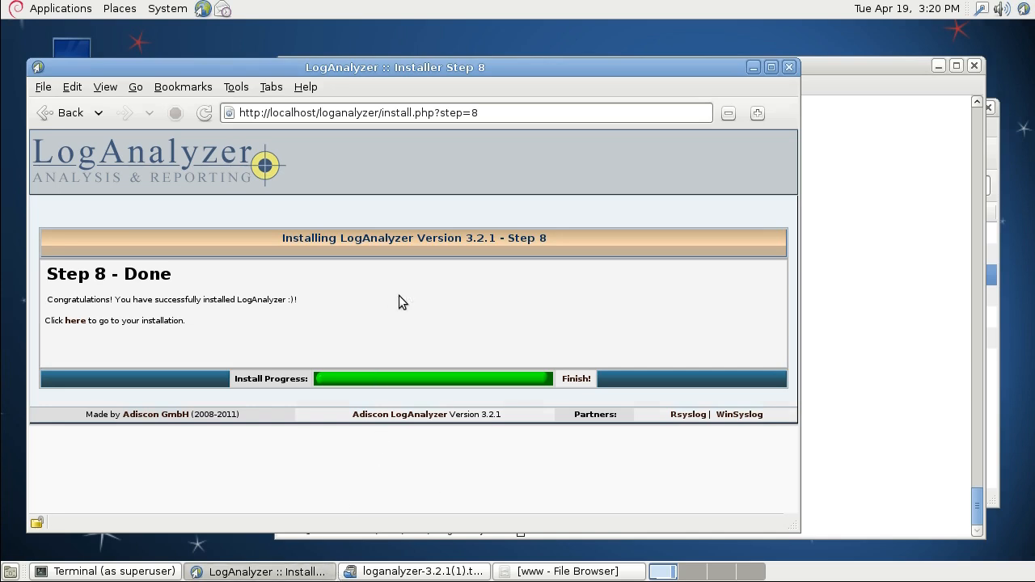
pyautogui.moveTo(585, 390)
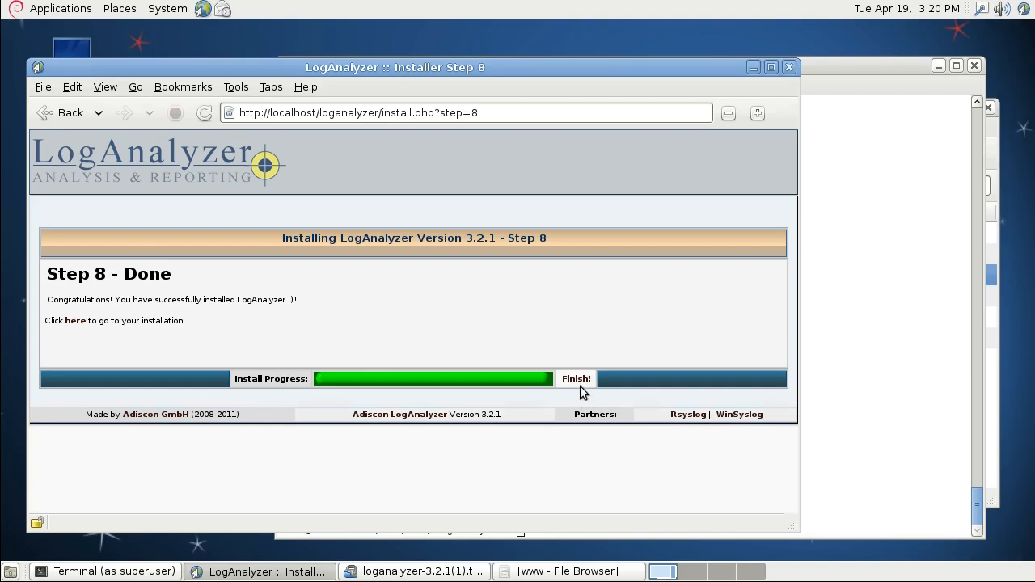
# - Click Finish! on Step 8 to view the Syslog Today message list
pyautogui.click(576, 379)
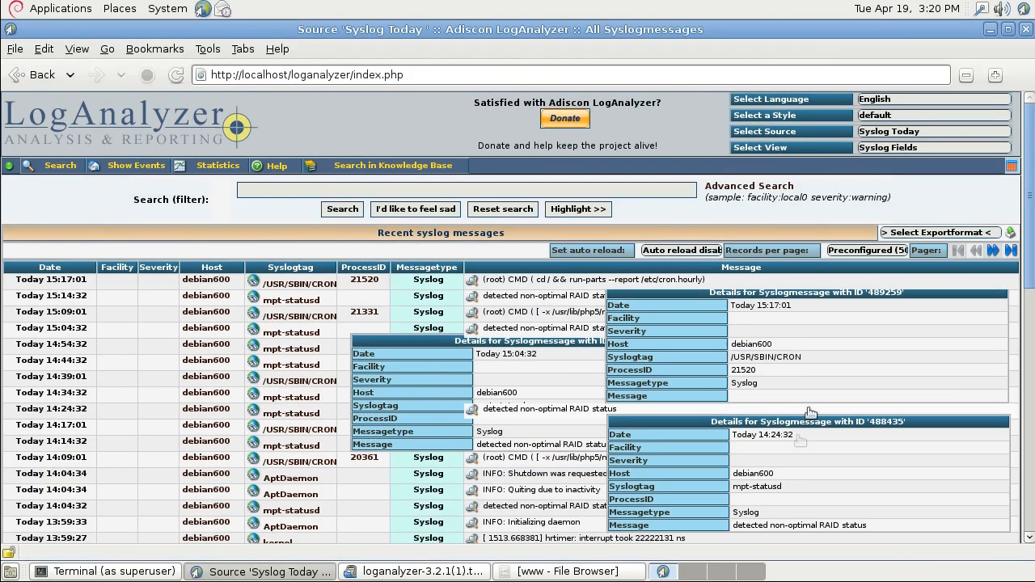
pyautogui.scroll(-3)
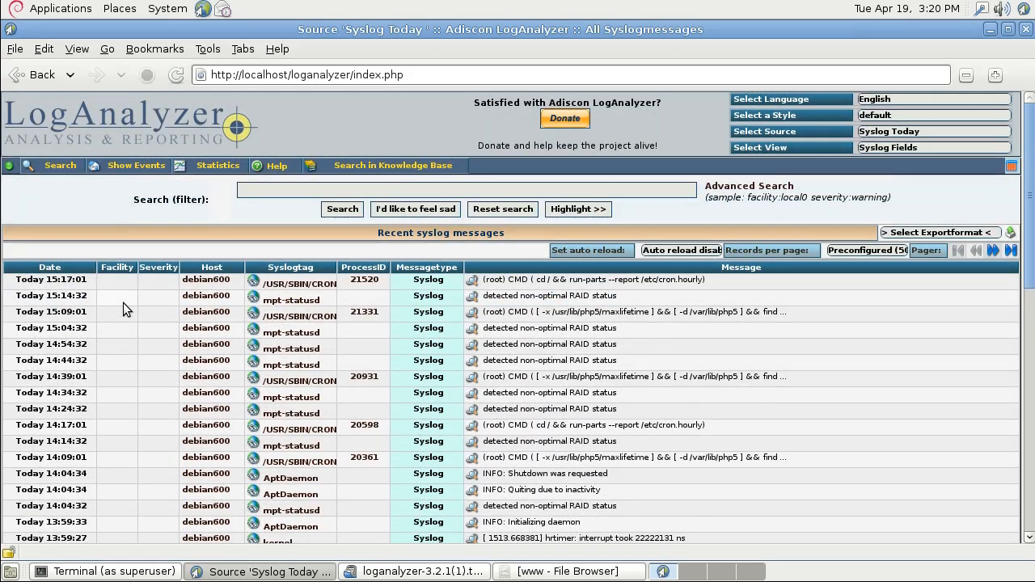
pyautogui.moveTo(116, 330)
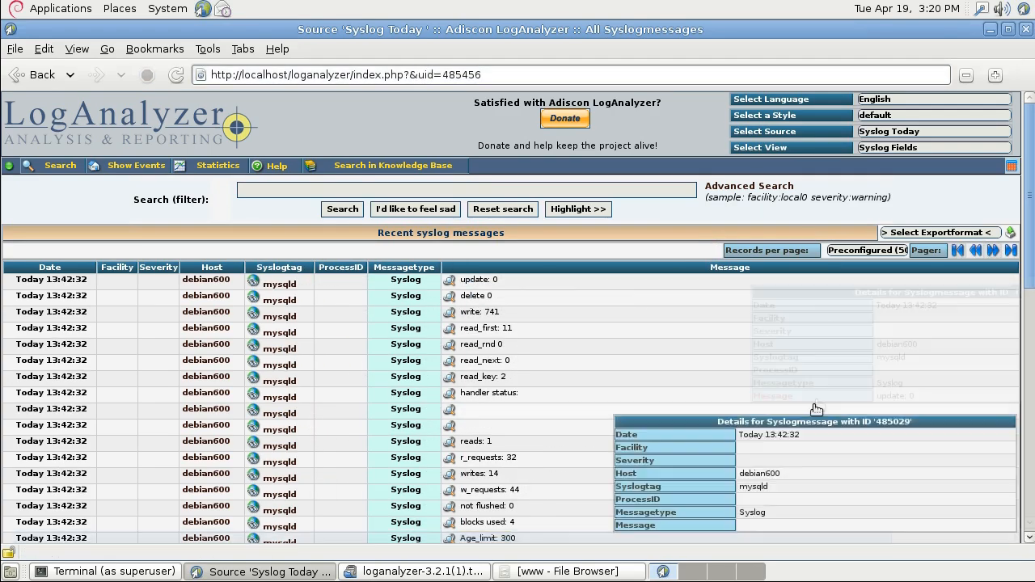
pyautogui.scroll(-3)
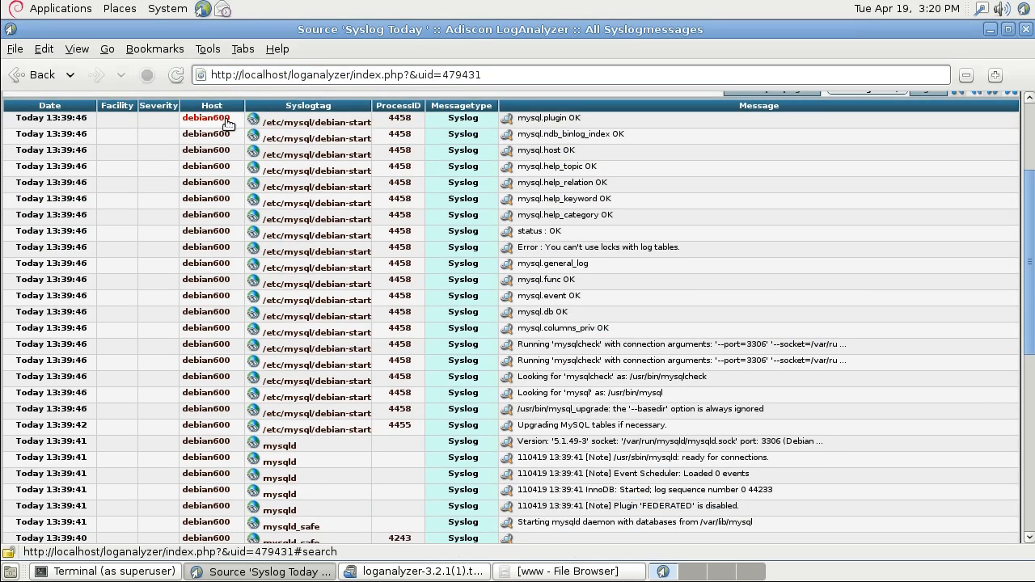
pyautogui.scroll(-3)
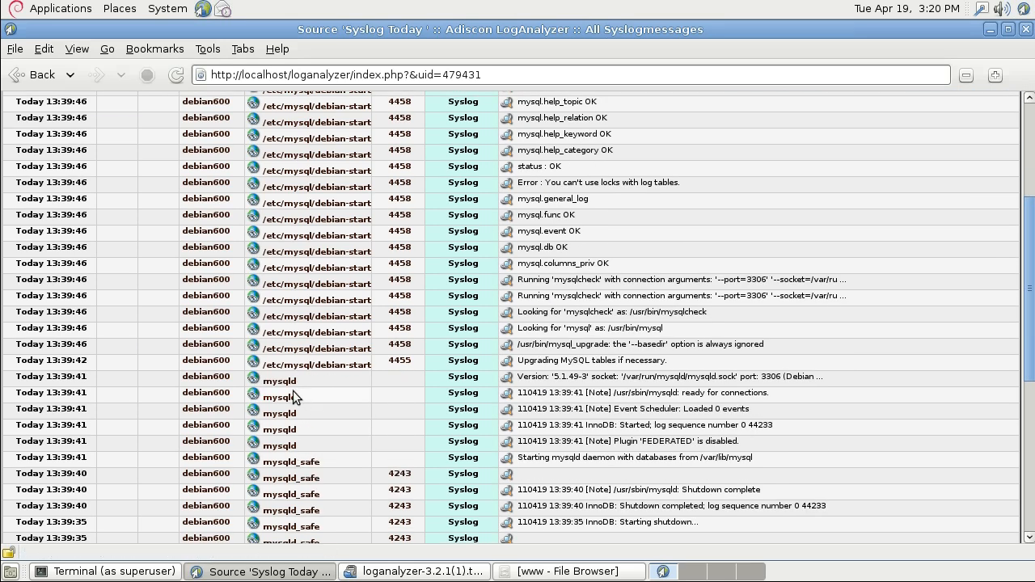
pyautogui.click(279, 393)
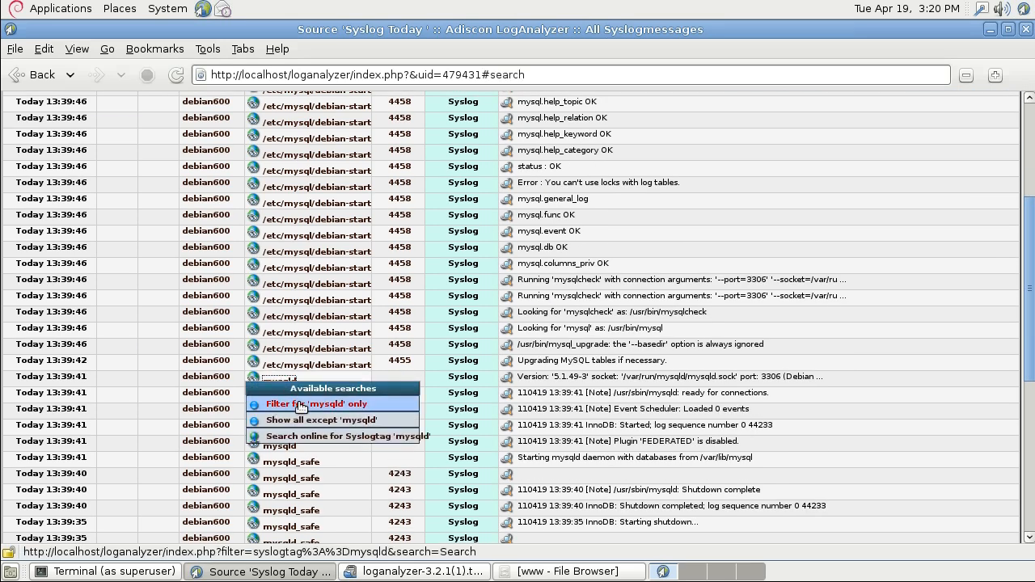
pyautogui.click(318, 403)
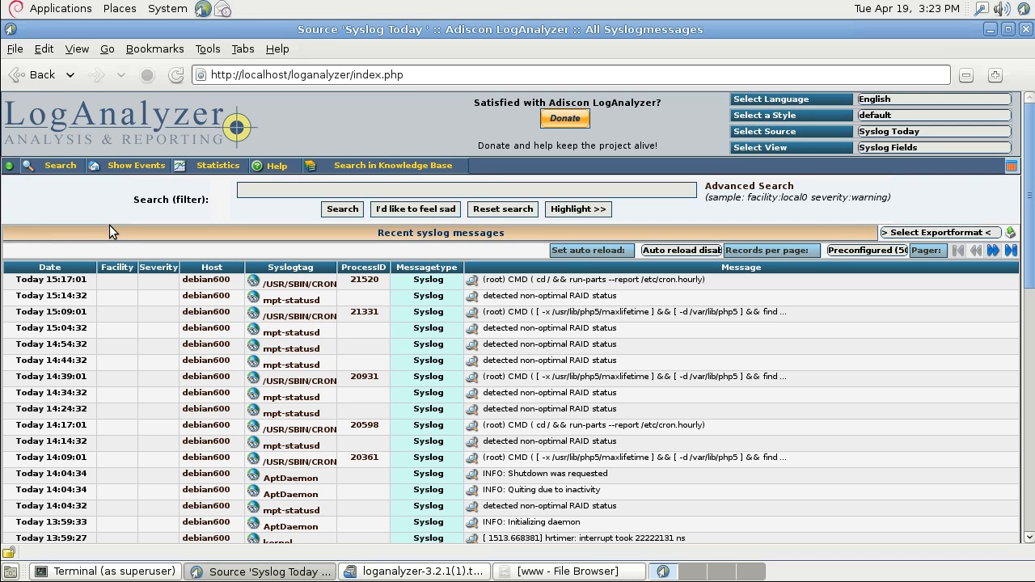
pyautogui.moveTo(201, 161)
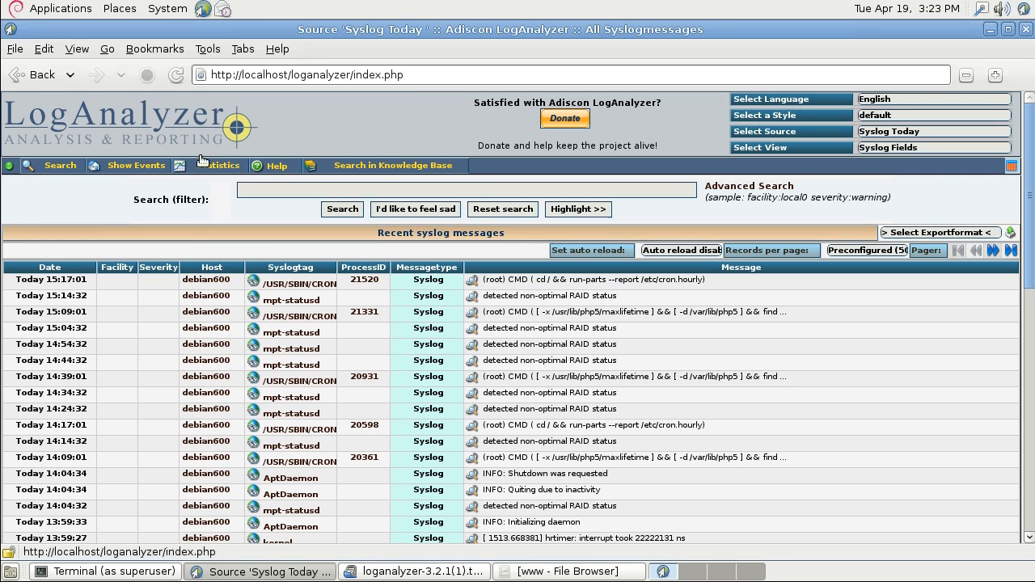
pyautogui.moveTo(67, 225)
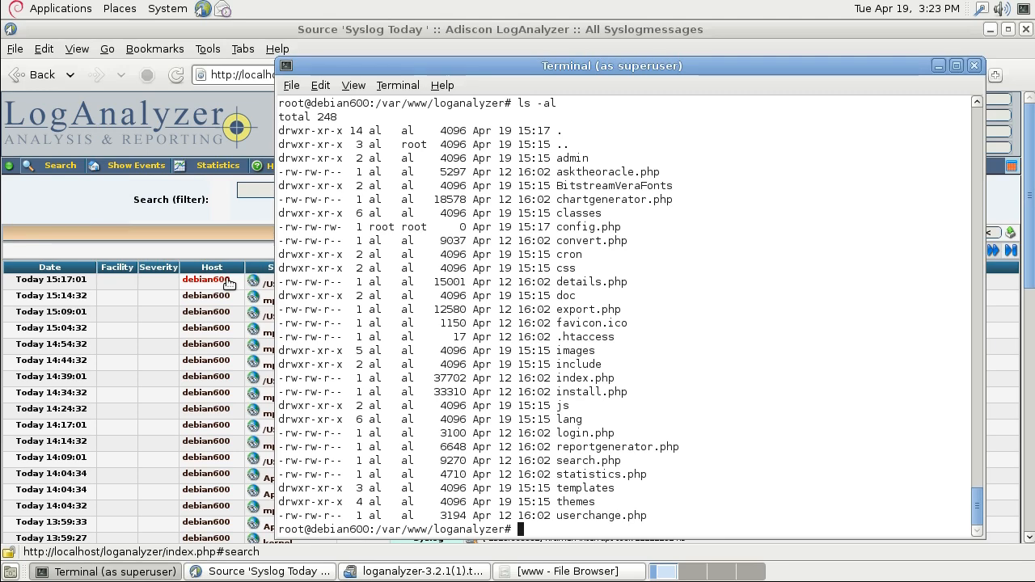
# - Begin typing ifconfig in the superuser terminal
pyautogui.write('if')
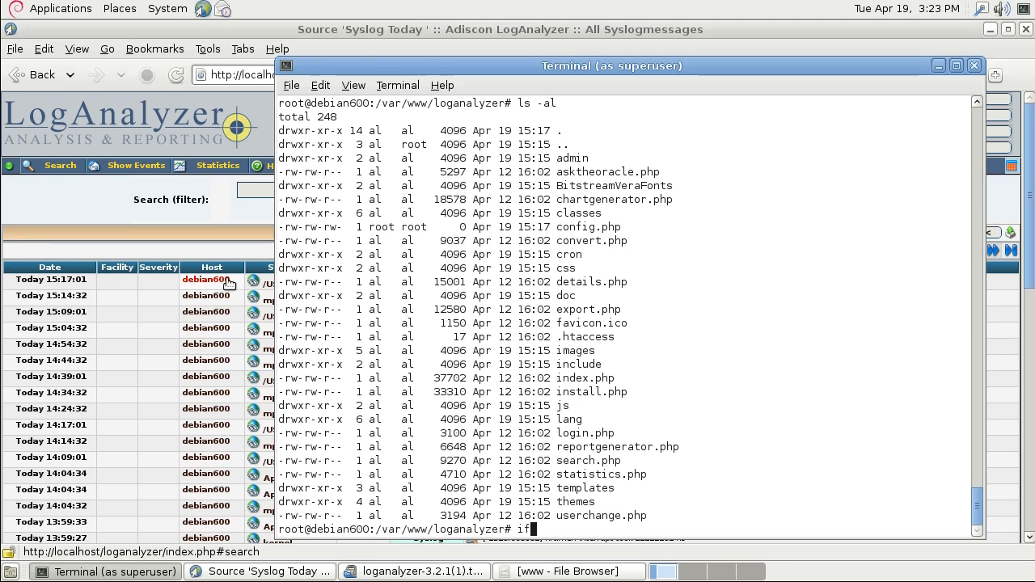